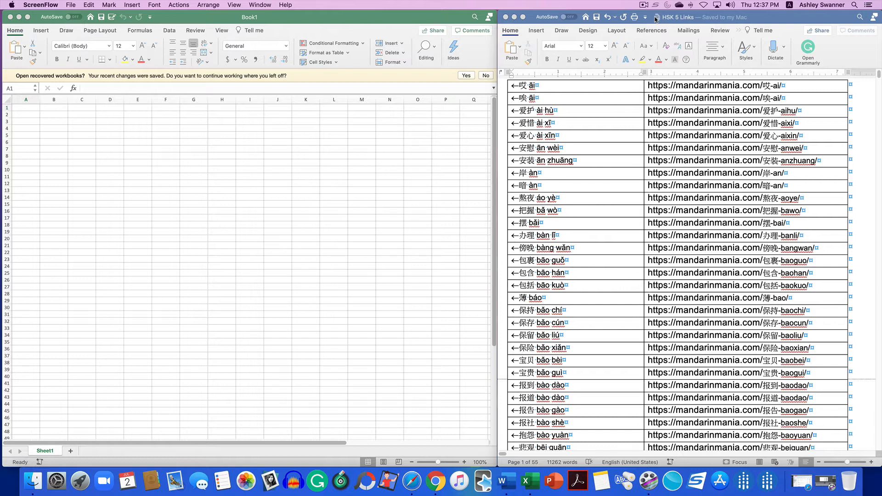
{"action": "mouse_move", "coordinate": [615, 134]}
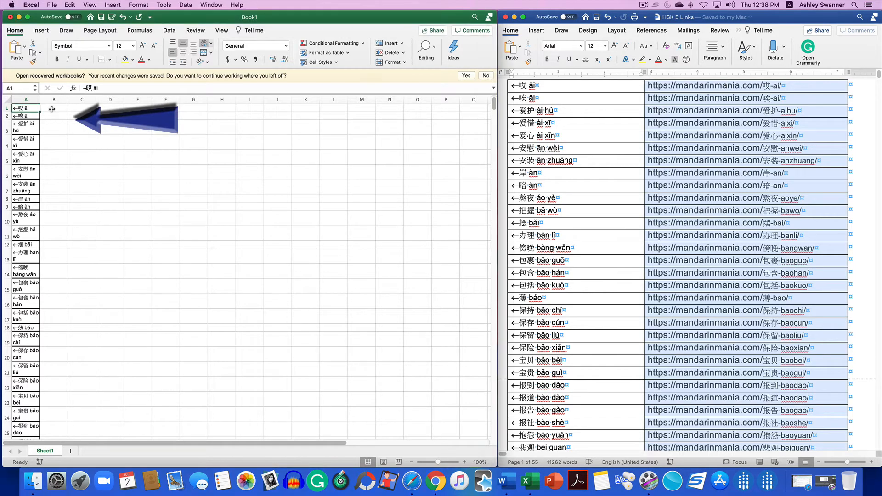
- Paste the URLs into B1 and widen columns B and C so links fit on one line
{"action": "left_click", "coordinate": [55, 108]}
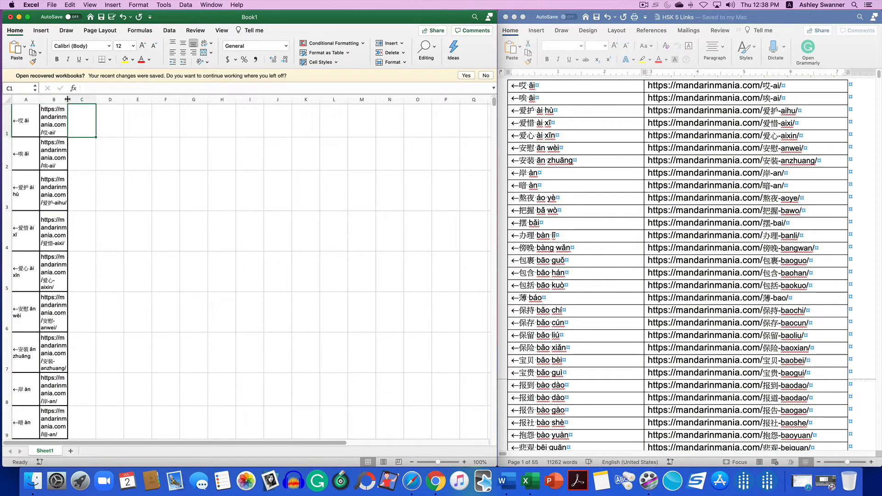
{"action": "left_click_drag", "start_coordinate": [66, 99], "coordinate": [109, 100]}
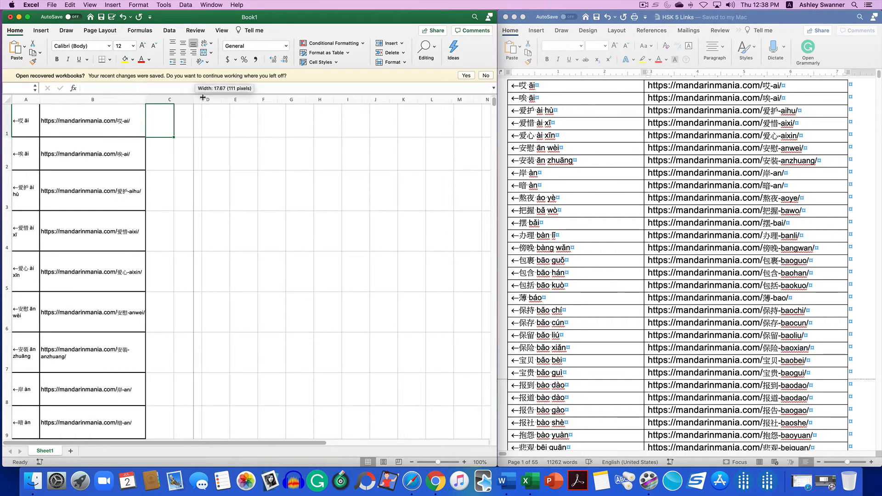
{"action": "left_click_drag", "start_coordinate": [202, 99], "coordinate": [209, 100]}
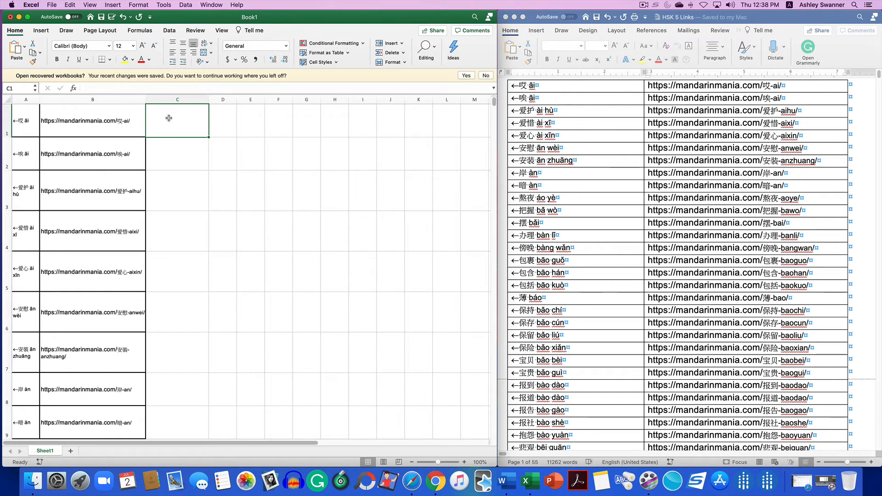
- Enter =HYPERLINK(B1,A in cell C1, referencing the URL and link text cells
{"action": "scroll", "scroll_direction": "down", "scroll_amount": 3}
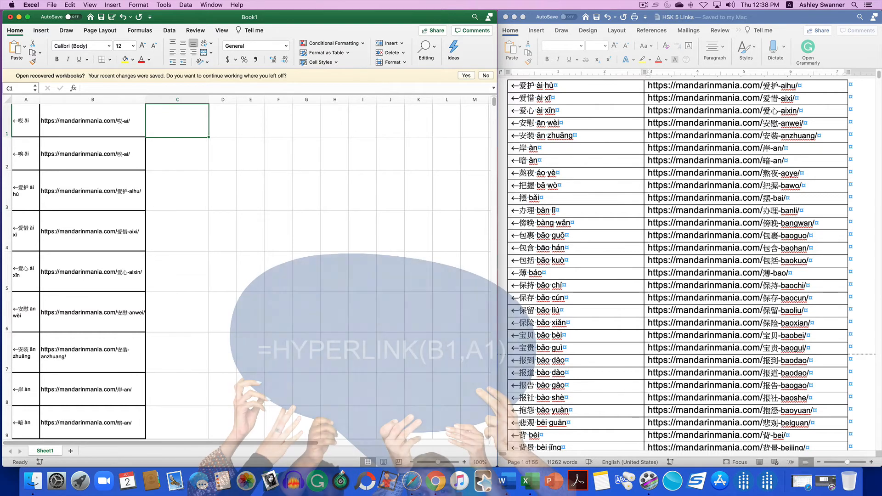
{"action": "type", "text": "=HYPERLINK("}
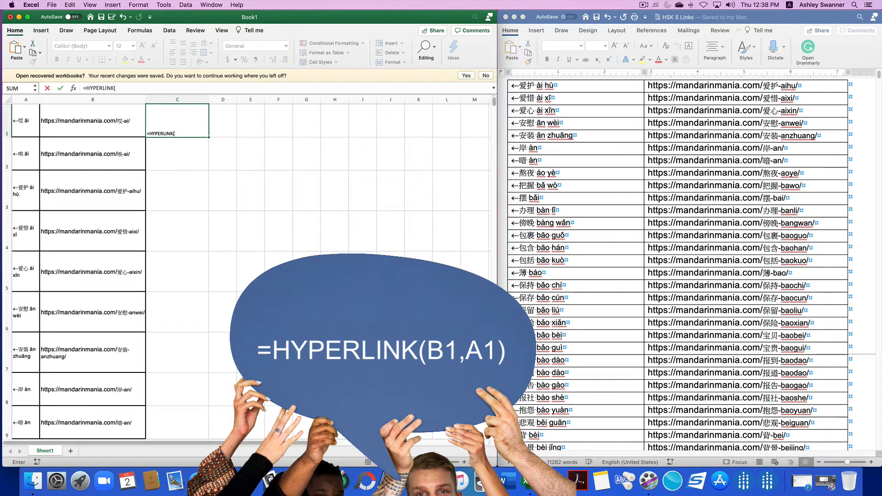
{"action": "type", "text": "B1"}
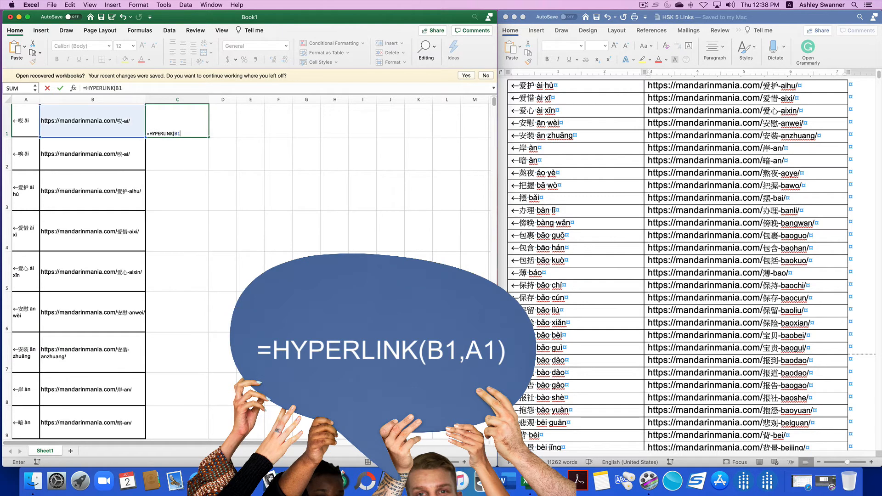
{"action": "type", "text": "A1)"}
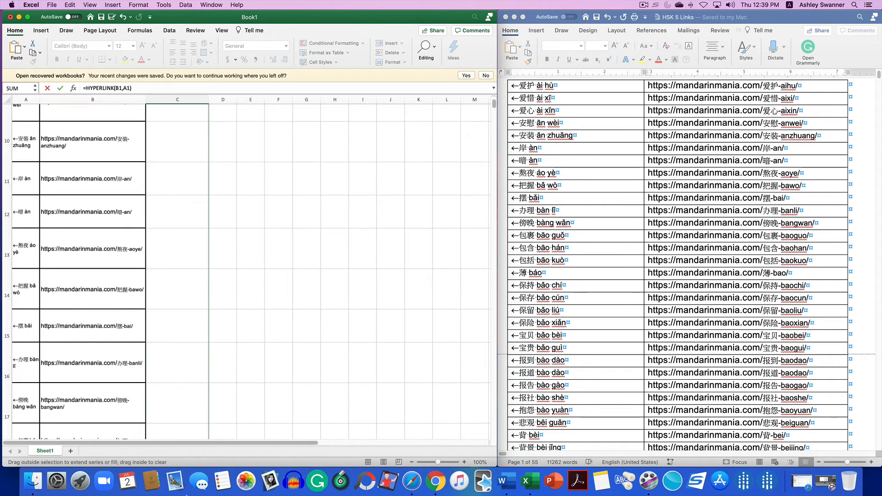
- Extend the column C selection from C1 down to the last data row
{"action": "scroll", "scroll_direction": "down", "scroll_amount": 3}
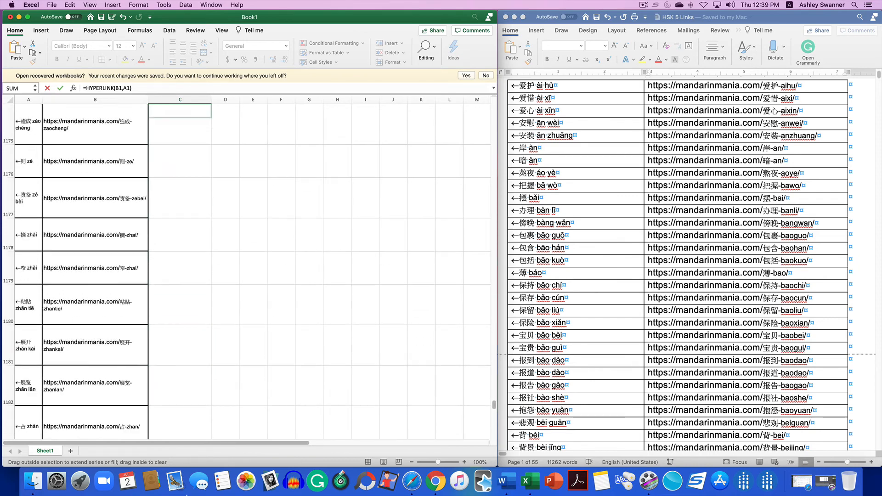
{"action": "scroll", "scroll_direction": "down", "scroll_amount": 3}
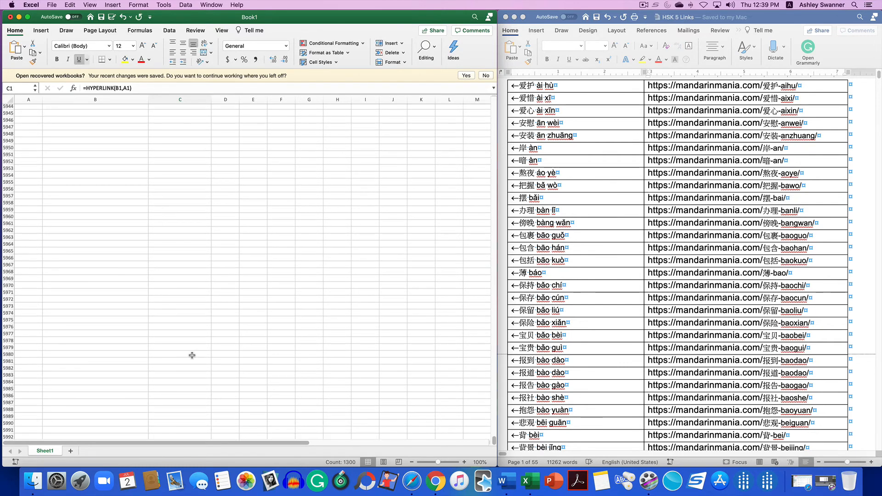
- Fill the =HYPERLINK(B1,A1) formula down column C for all selected rows
{"action": "scroll", "scroll_direction": "up", "scroll_amount": 3}
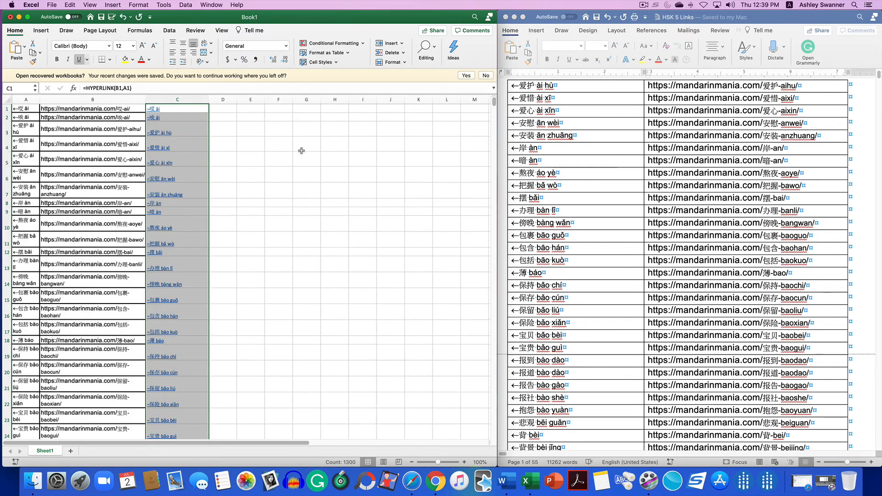
{"action": "mouse_move", "coordinate": [233, 159]}
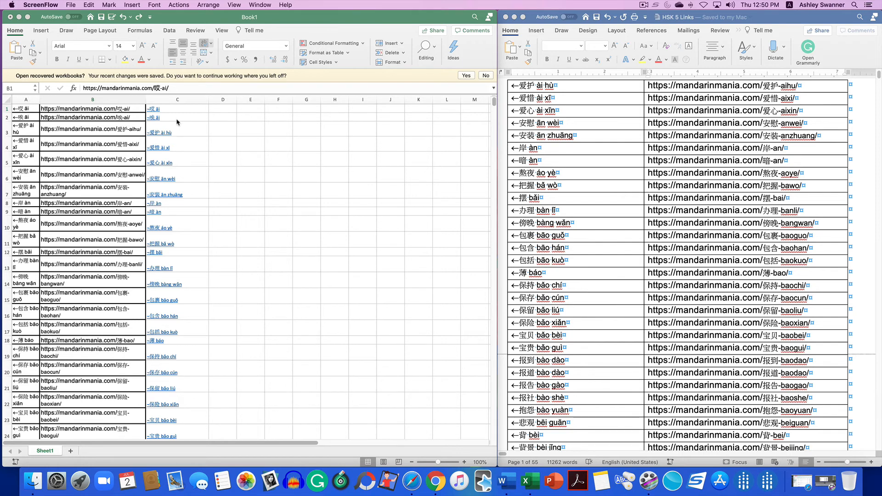
{"action": "mouse_move", "coordinate": [184, 107]}
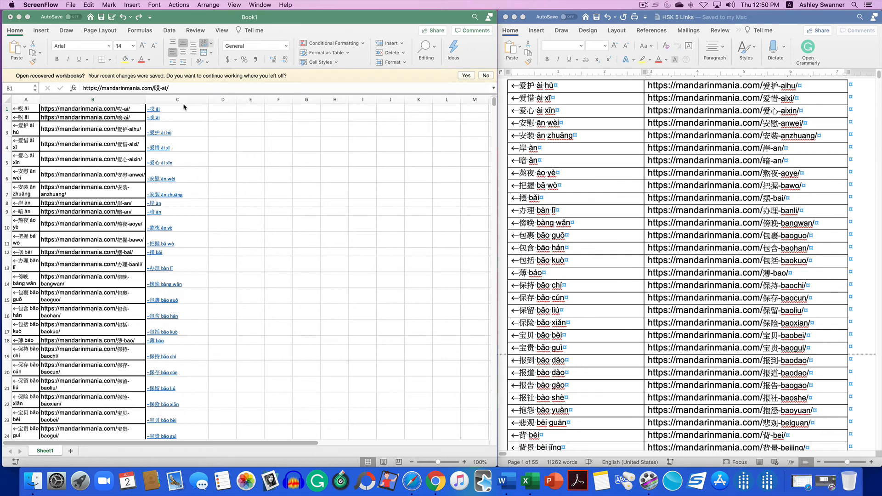